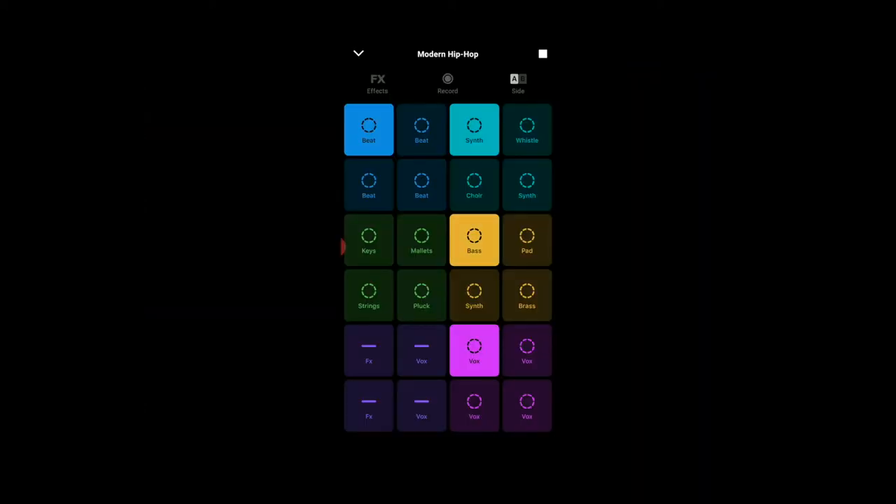
# - Switch the Modern Hip-Hop kit to side B and start Beat, Piano, Synth, Strings and Vox loops
pyautogui.click(518, 79)
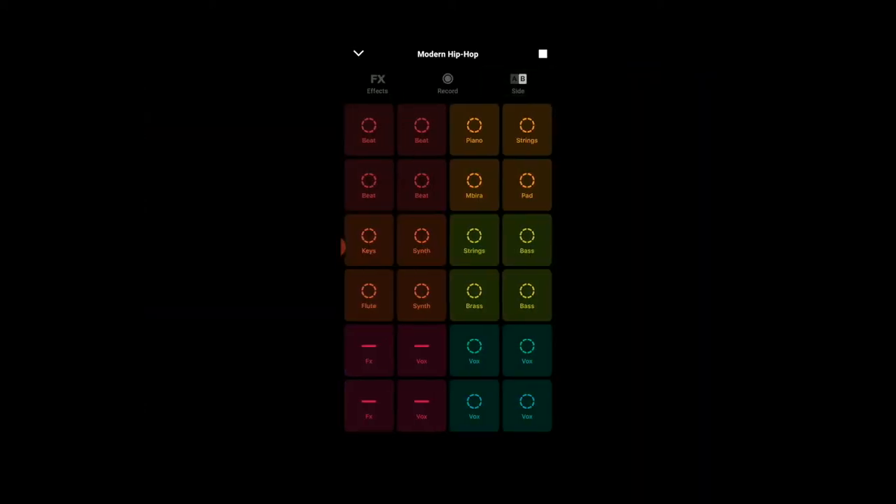
pyautogui.click(474, 129)
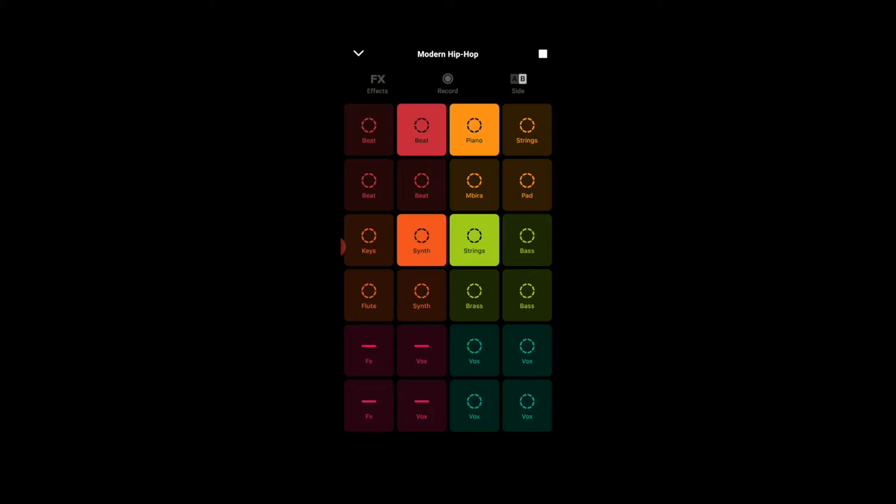
pyautogui.click(474, 350)
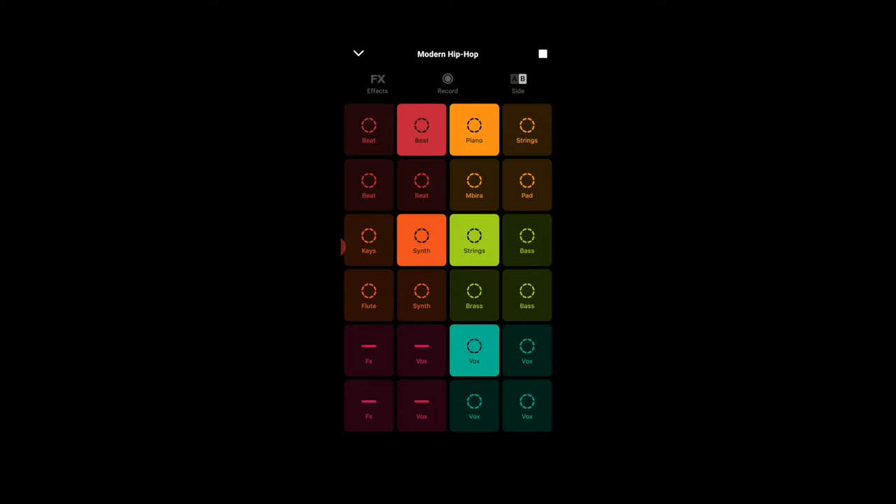
pyautogui.click(378, 83)
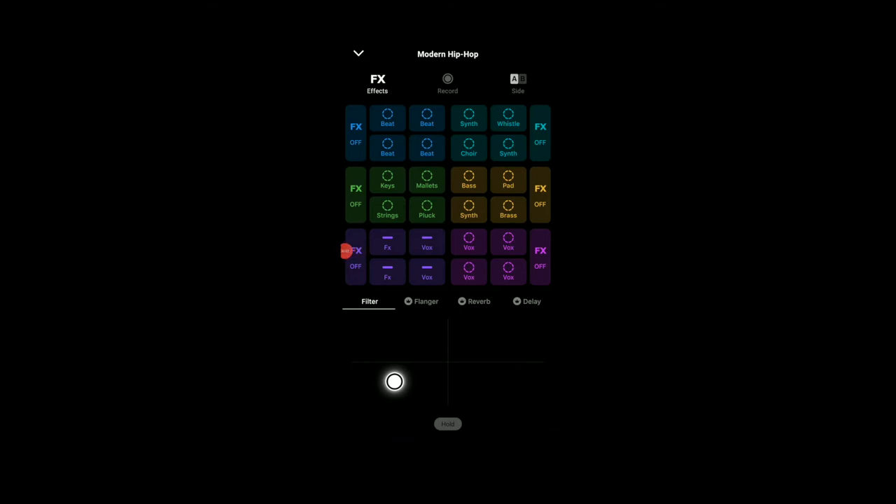
# - Play a Vox loop with the Vox group's FX on, sweeping the filter high and back low
pyautogui.click(508, 272)
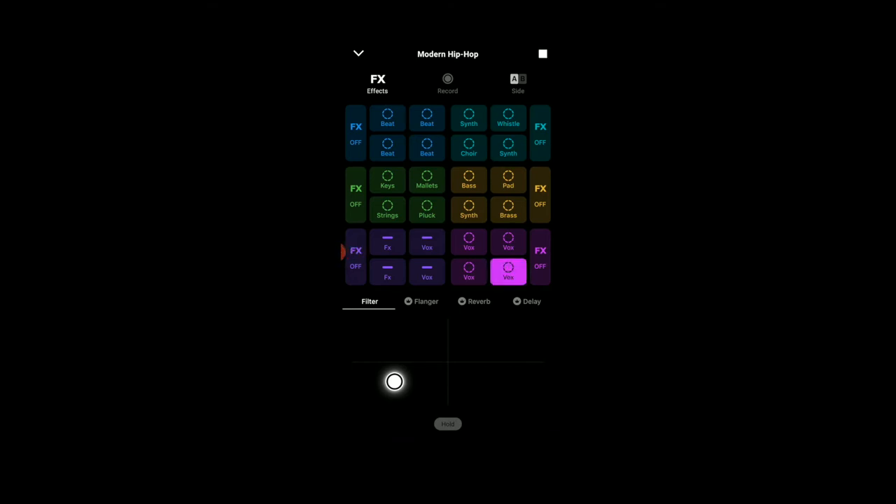
pyautogui.click(540, 251)
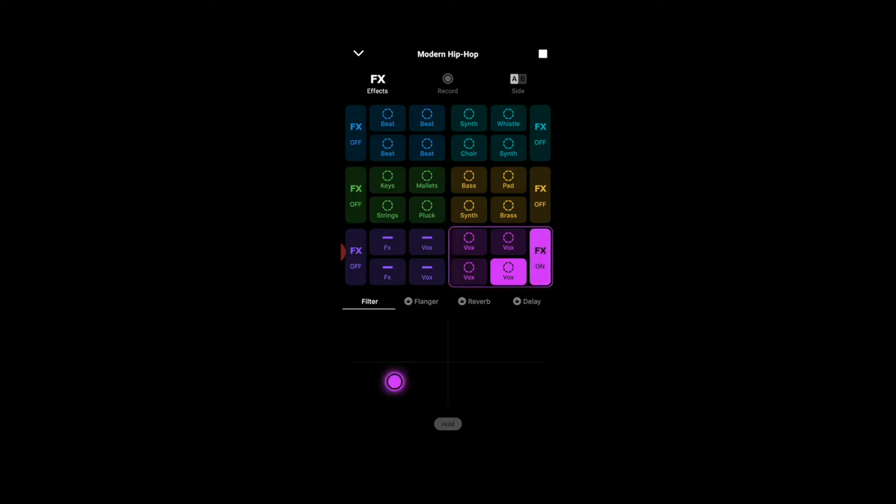
pyautogui.moveTo(394, 381); pyautogui.dragTo(491, 334)
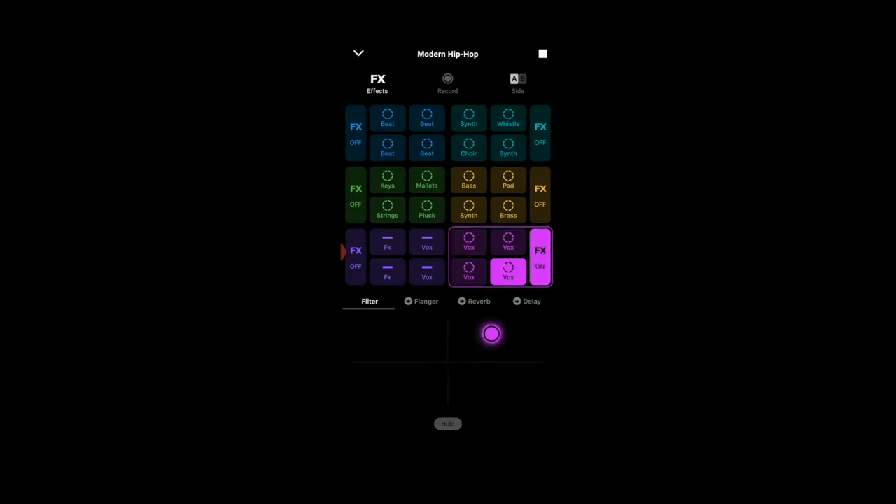
pyautogui.moveTo(491, 334); pyautogui.dragTo(393, 376)
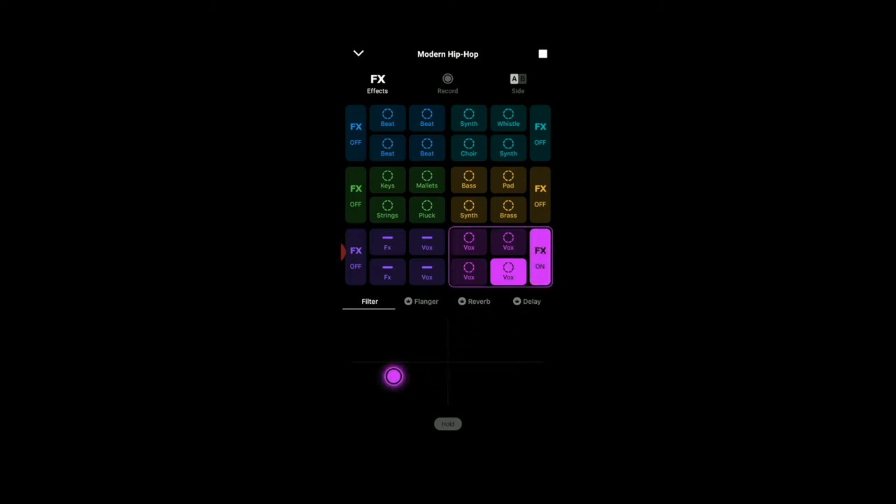
pyautogui.click(508, 209)
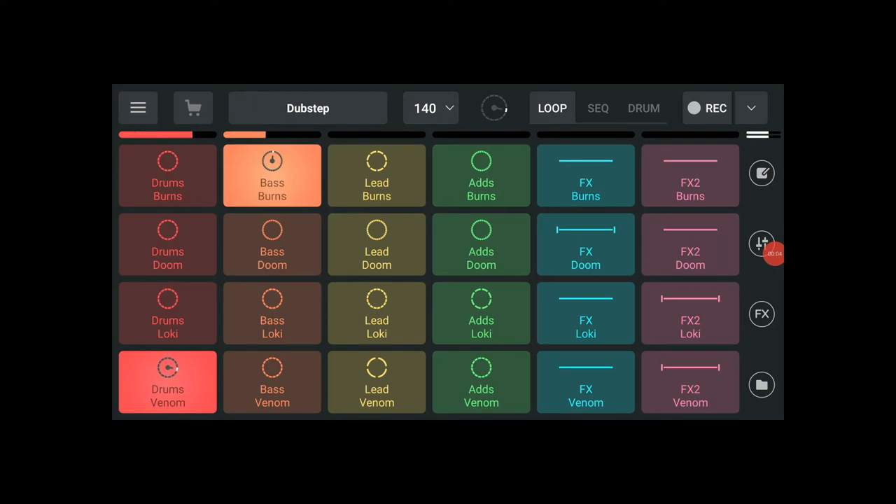
# - Add the Lead Doom loop and apply the Delay XY effect through routing 1
pyautogui.click(376, 244)
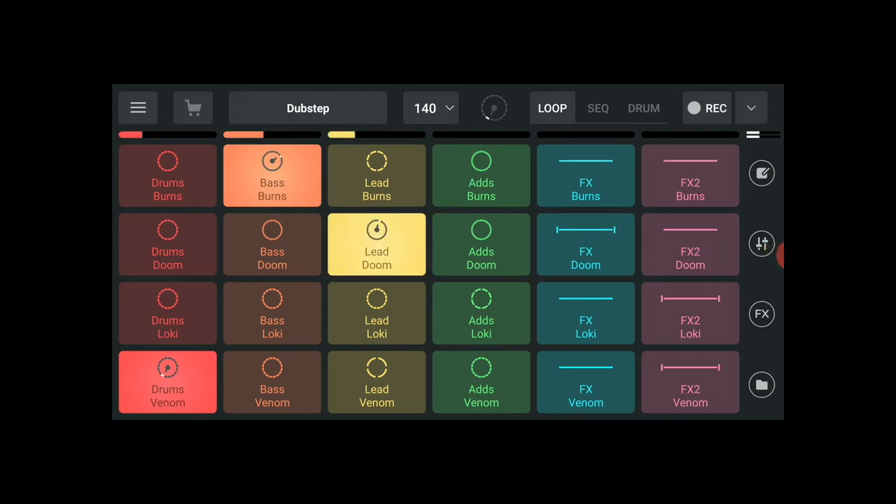
pyautogui.click(762, 385)
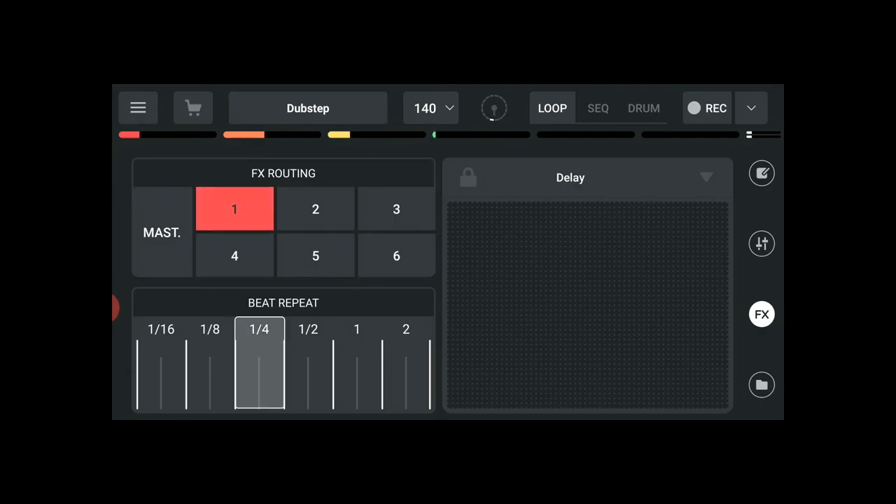
pyautogui.click(604, 329)
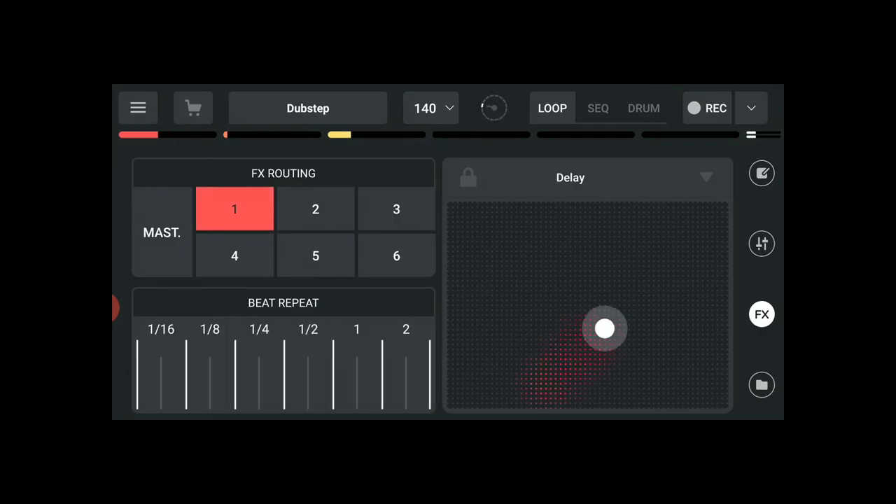
pyautogui.click(762, 244)
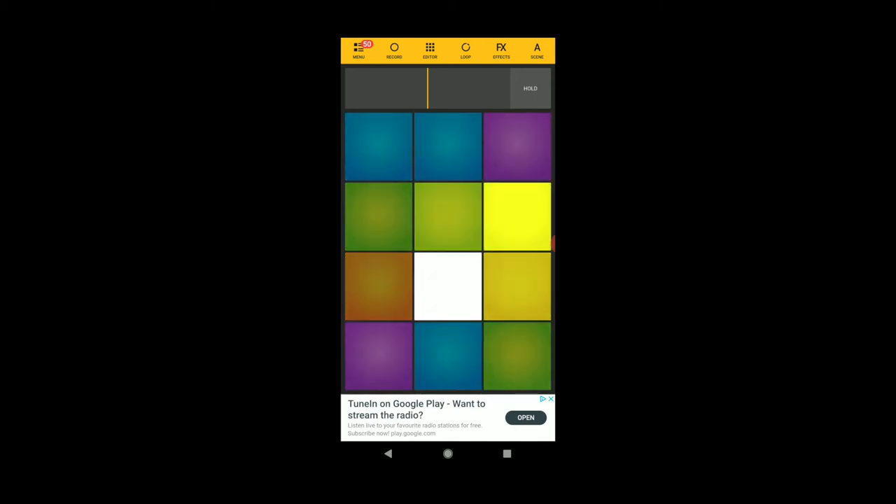
# - Inspect pad d24 in the Editor, then browse the sound pack list under ALL
pyautogui.click(537, 50)
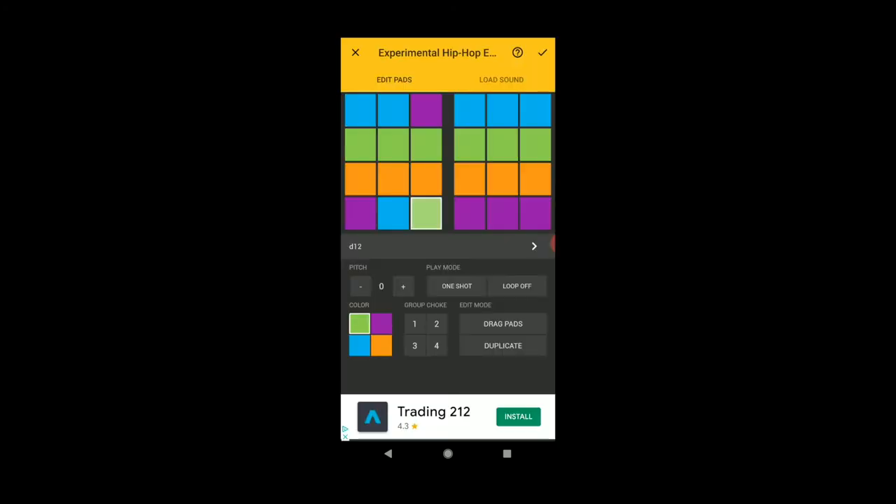
pyautogui.click(535, 213)
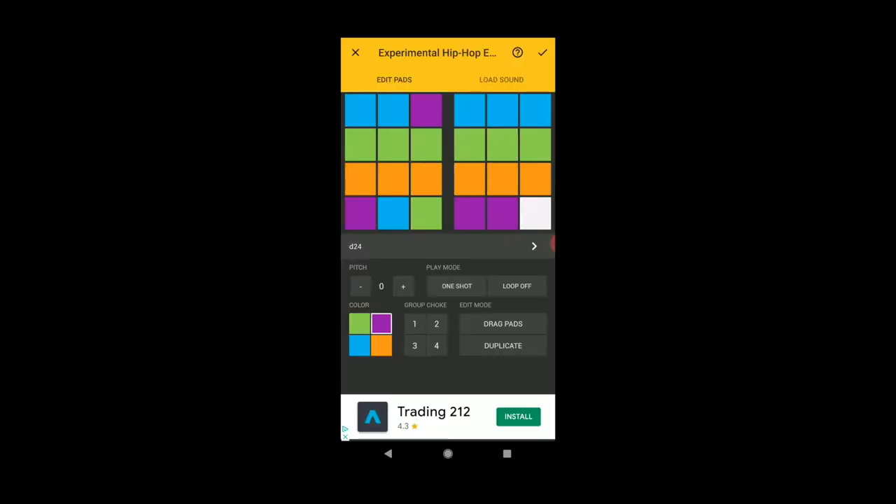
pyautogui.click(393, 178)
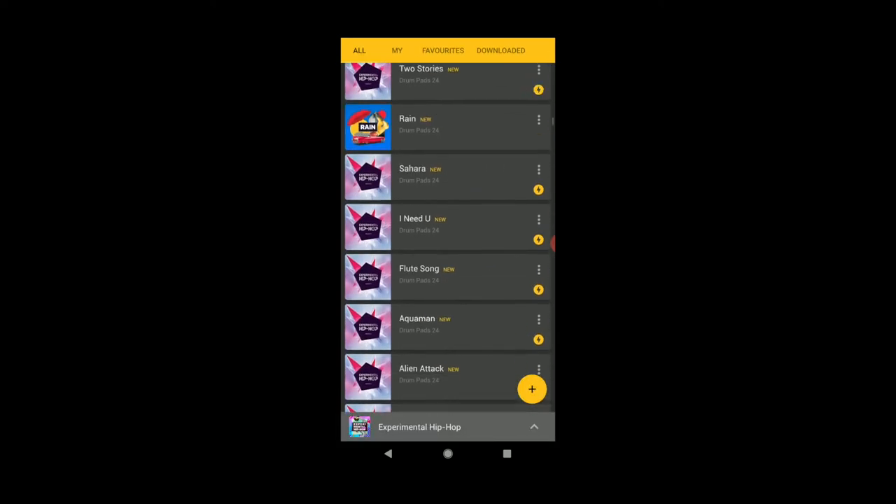
pyautogui.scroll(-3)
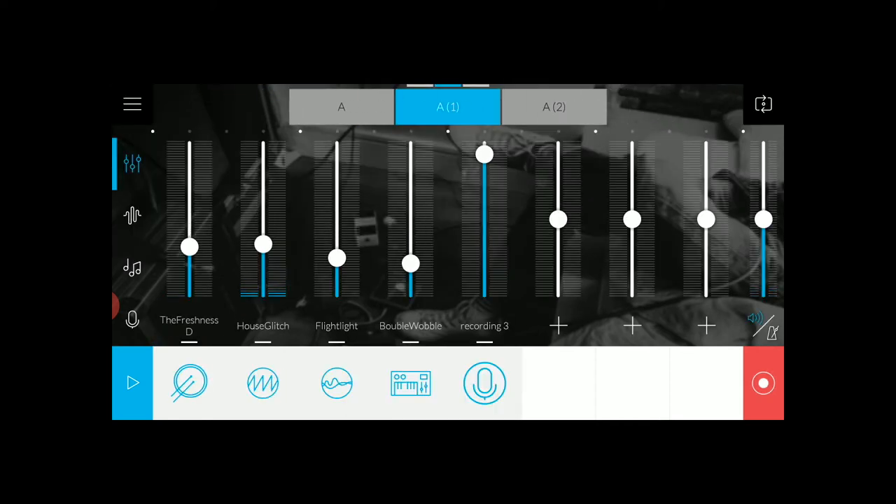
# - Sweep the Effect XY pad, show the scale notes, then trigger a vocal recording
pyautogui.click(132, 216)
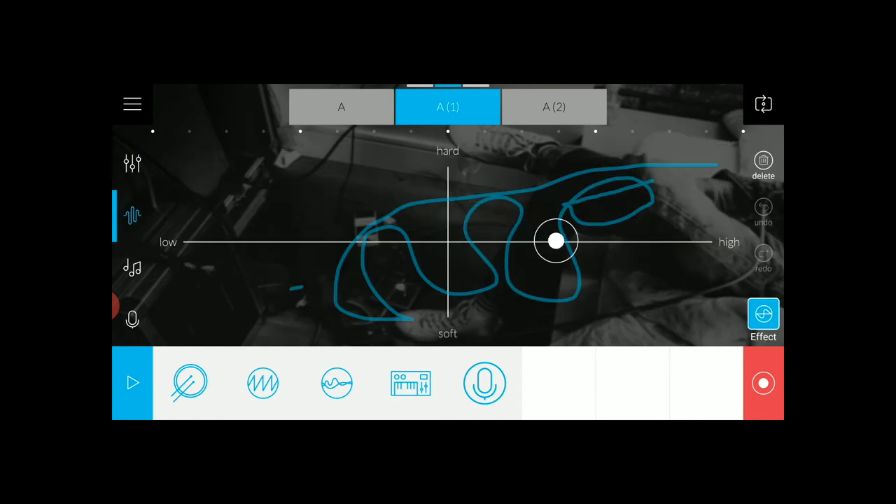
pyautogui.moveTo(557, 241); pyautogui.dragTo(432, 196)
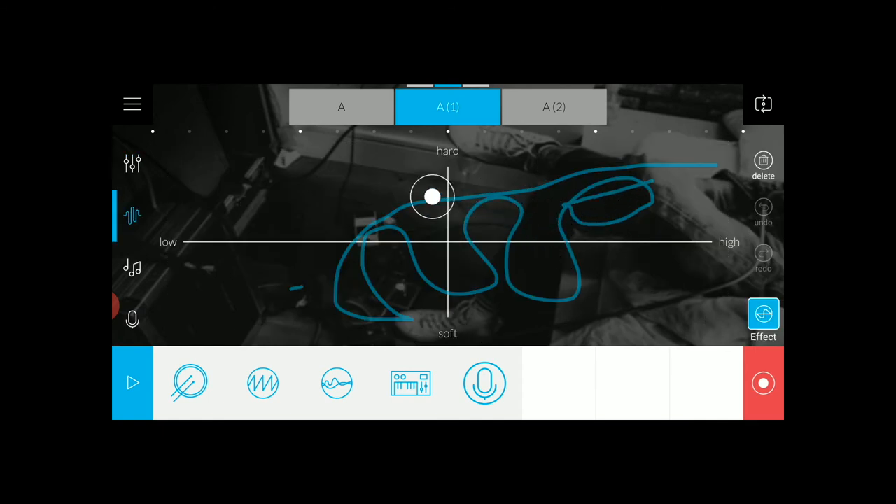
pyautogui.click(132, 267)
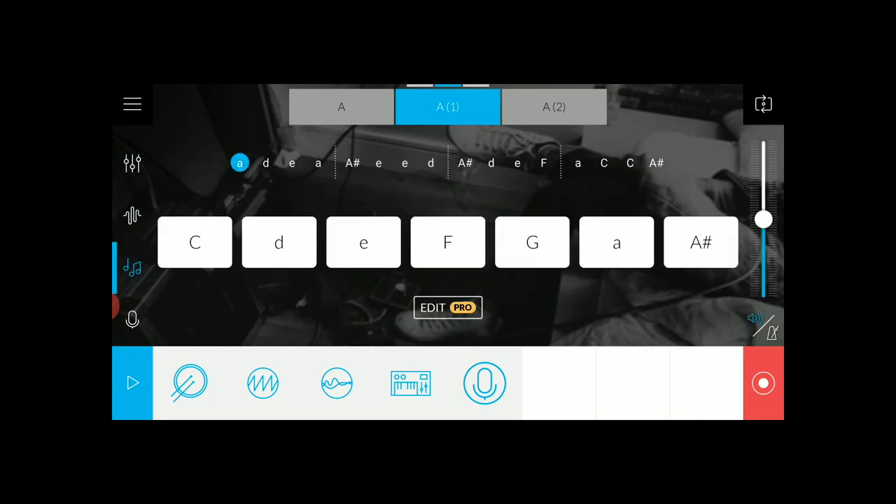
pyautogui.click(279, 242)
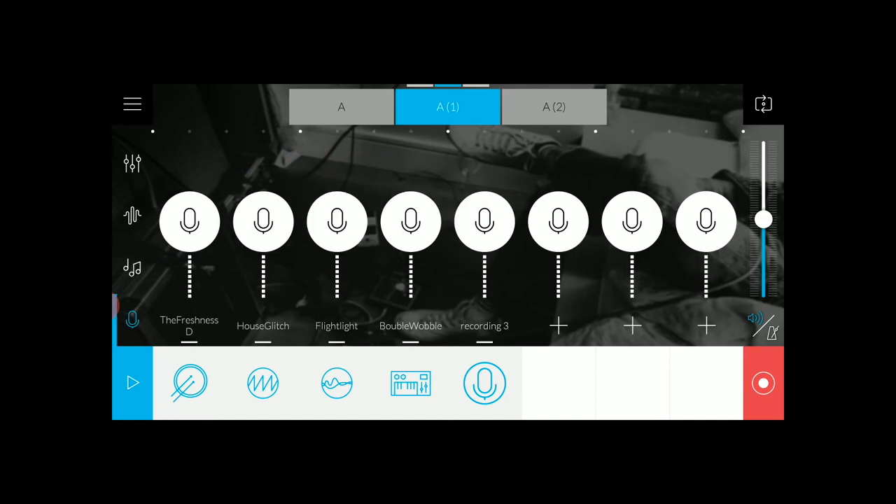
pyautogui.click(132, 382)
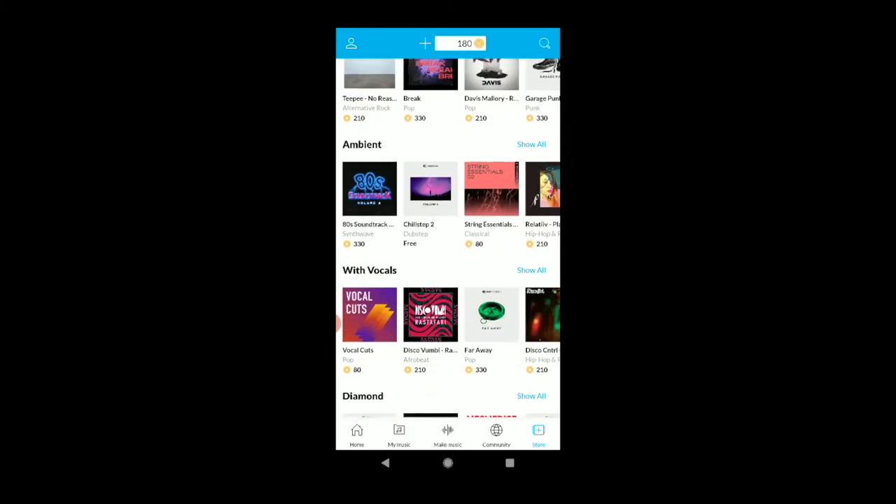
# - Leave the Store for the Community Explore feed of trending tracks
pyautogui.scroll(-3)
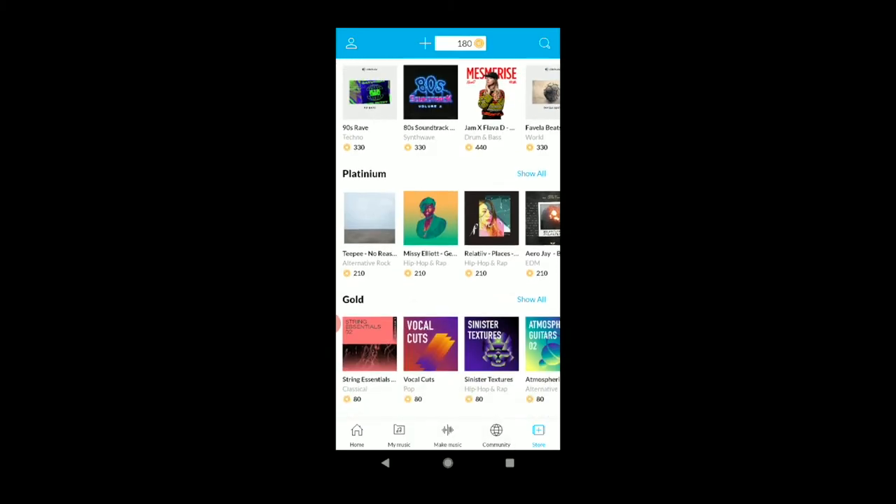
pyautogui.click(495, 434)
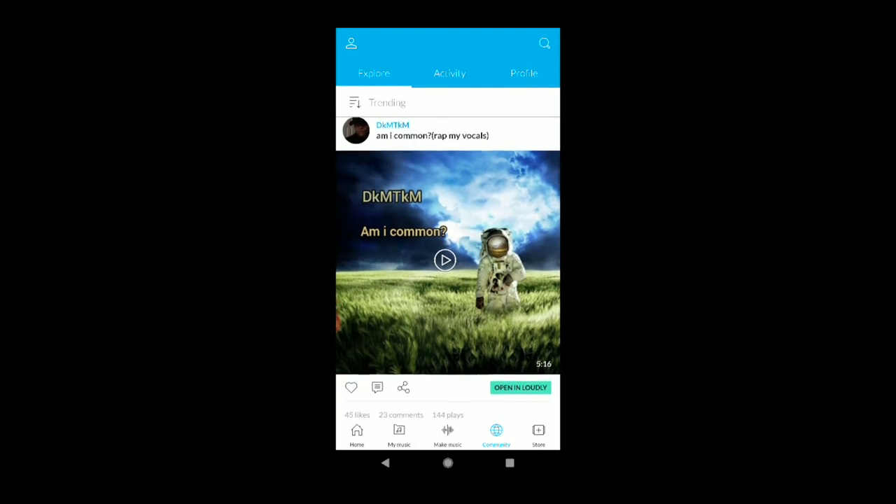
pyautogui.scroll(3)
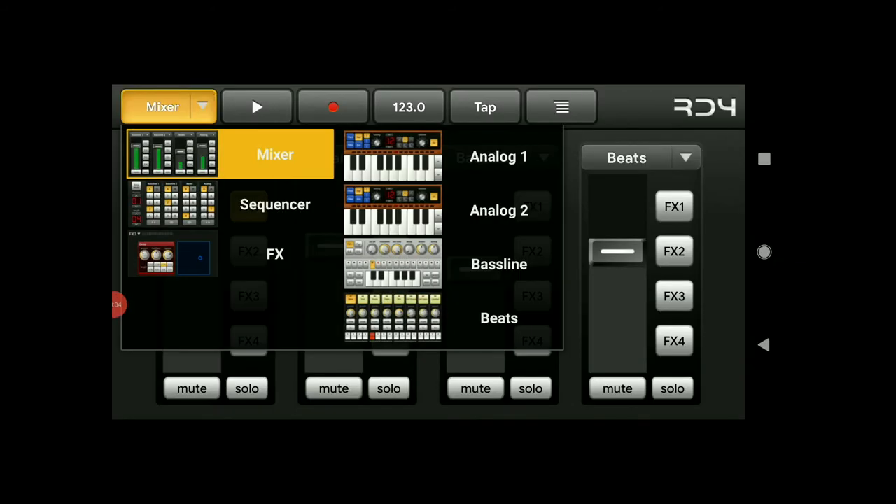
# - View the sequencer, widen the FX1 delay spread, pick an FX1 effect, then show Bassline
pyautogui.click(275, 204)
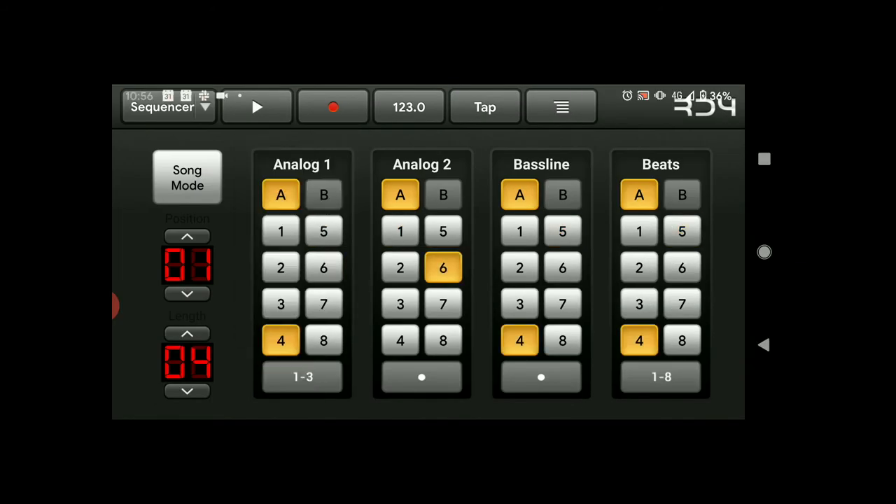
pyautogui.click(168, 106)
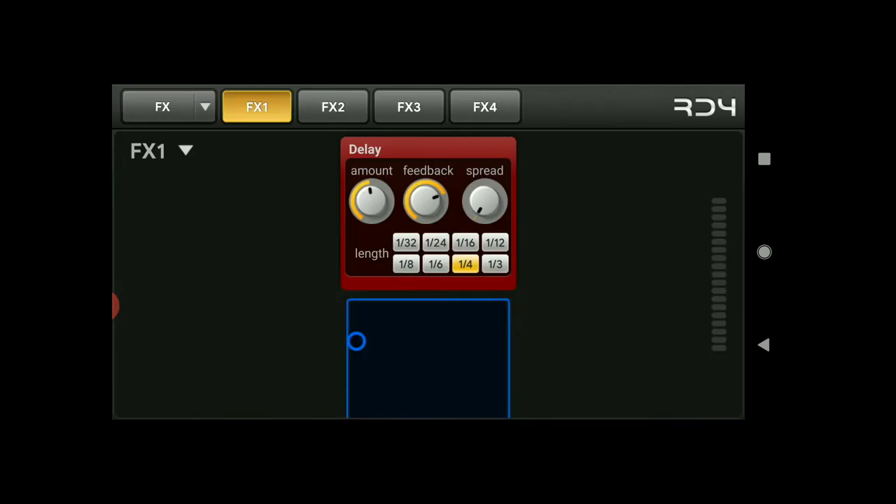
pyautogui.moveTo(356, 341); pyautogui.dragTo(457, 343)
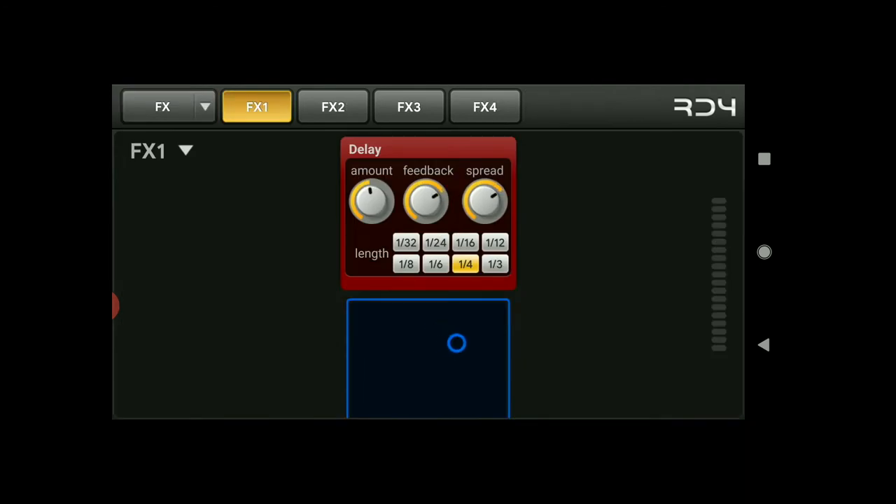
pyautogui.click(186, 151)
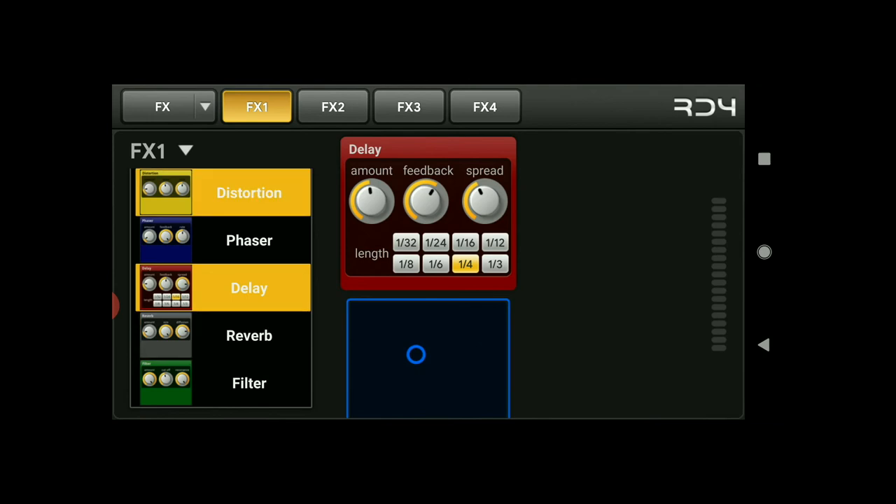
pyautogui.click(249, 240)
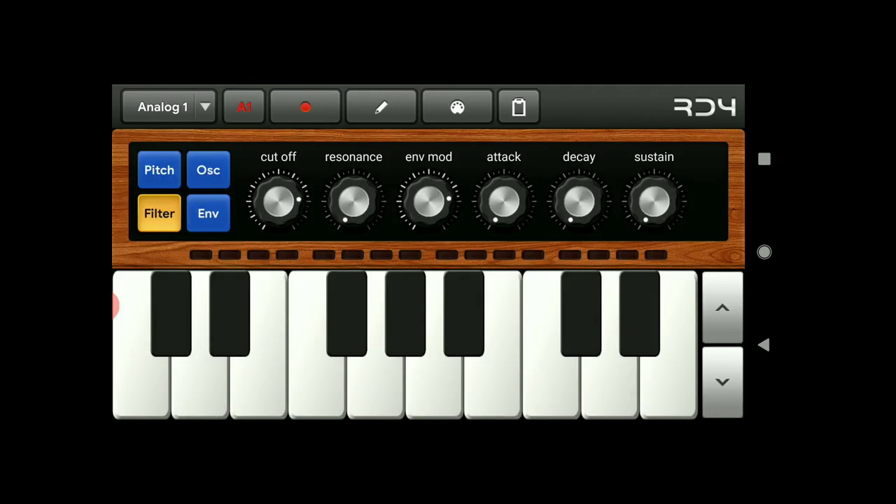
pyautogui.click(159, 169)
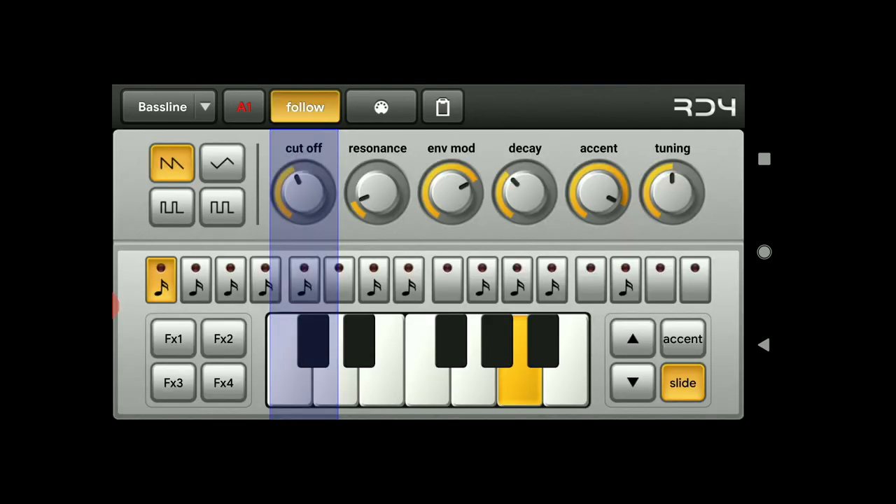
pyautogui.click(168, 106)
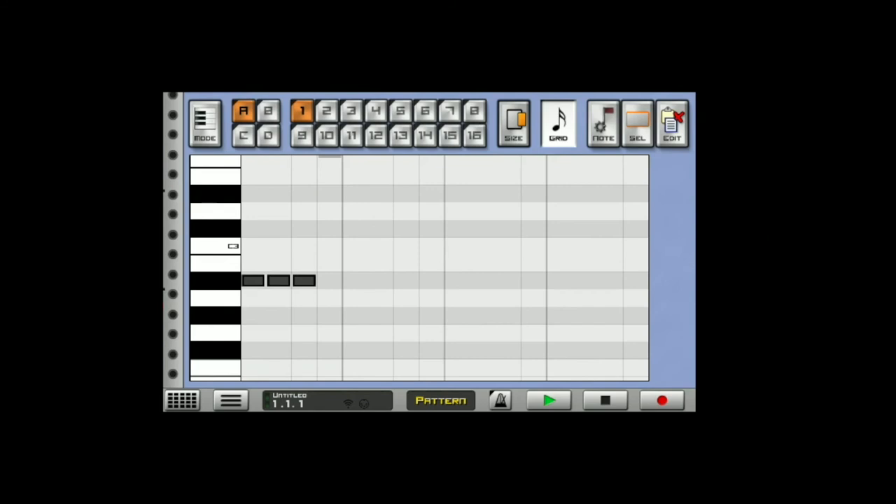
# - Fill an empty rack slot by picking from the Select Machine Type list
pyautogui.click(182, 400)
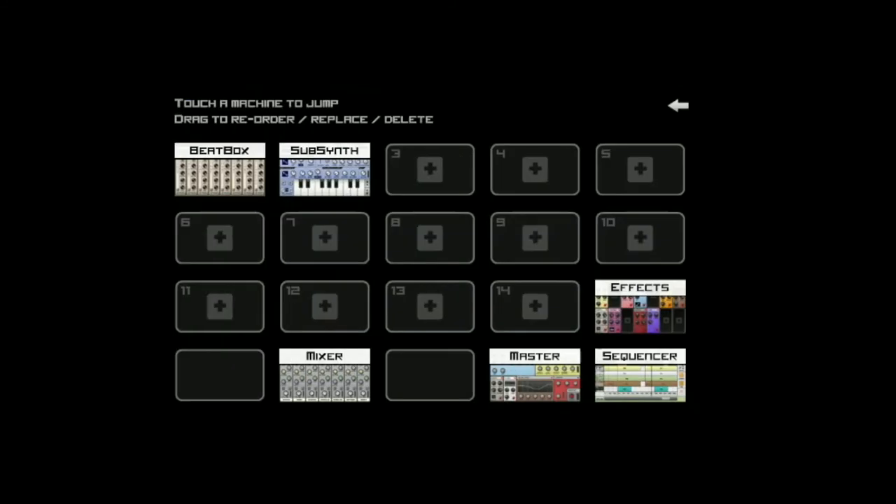
pyautogui.click(219, 169)
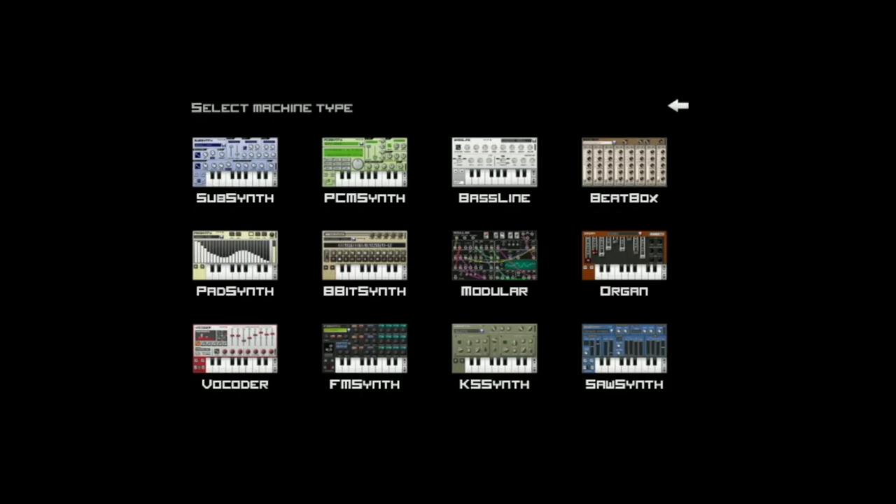
pyautogui.click(494, 254)
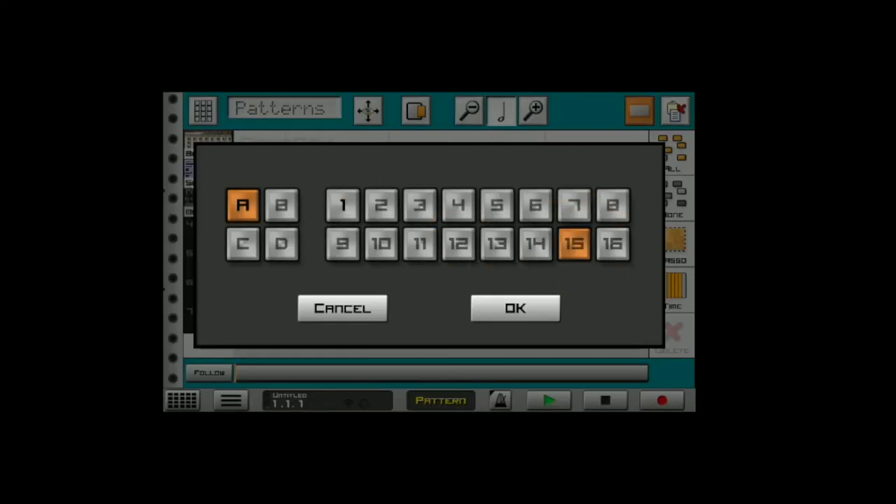
# - Confirm pattern A15 and adjust channel 4's delay send in the mixer
pyautogui.click(515, 308)
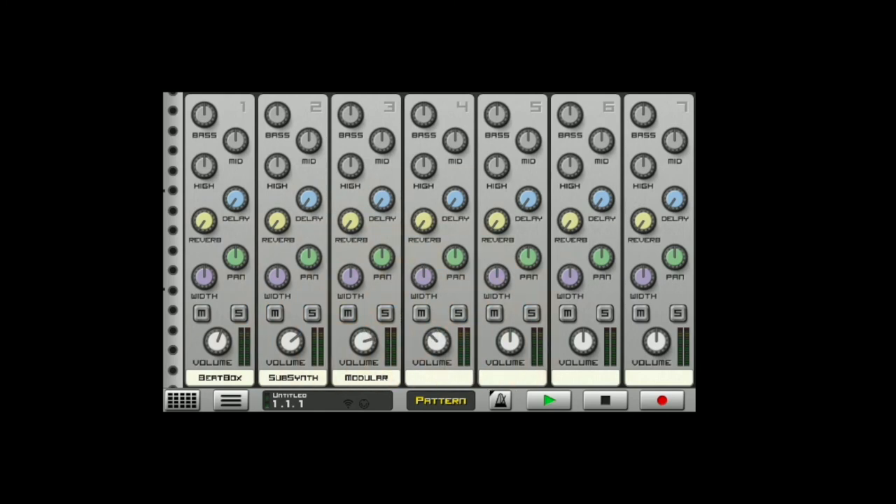
pyautogui.click(455, 201)
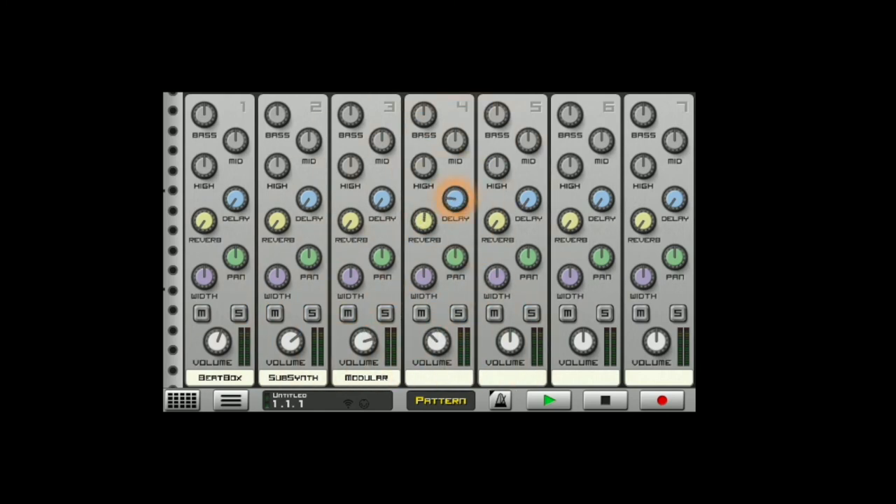